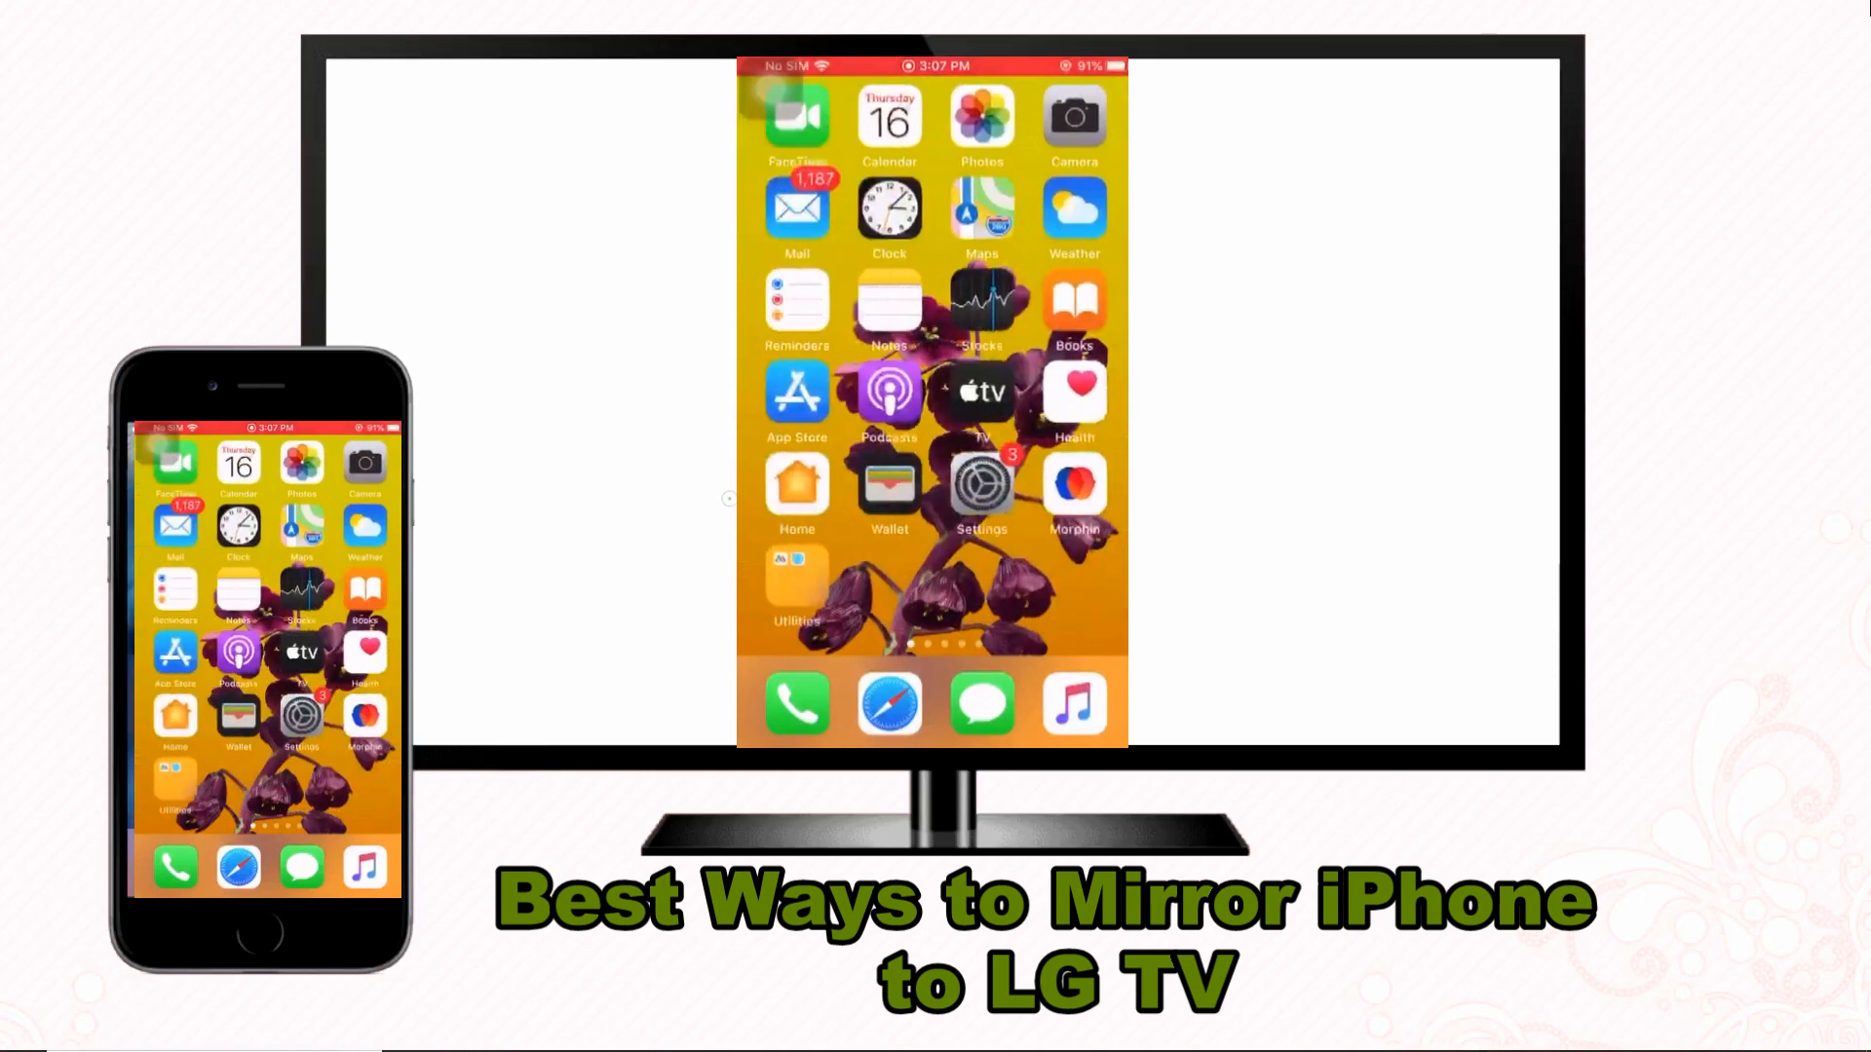
# Download the LetsView installer letsview.exe from letsview.com's orange Download button
pyautogui.click(982, 483)
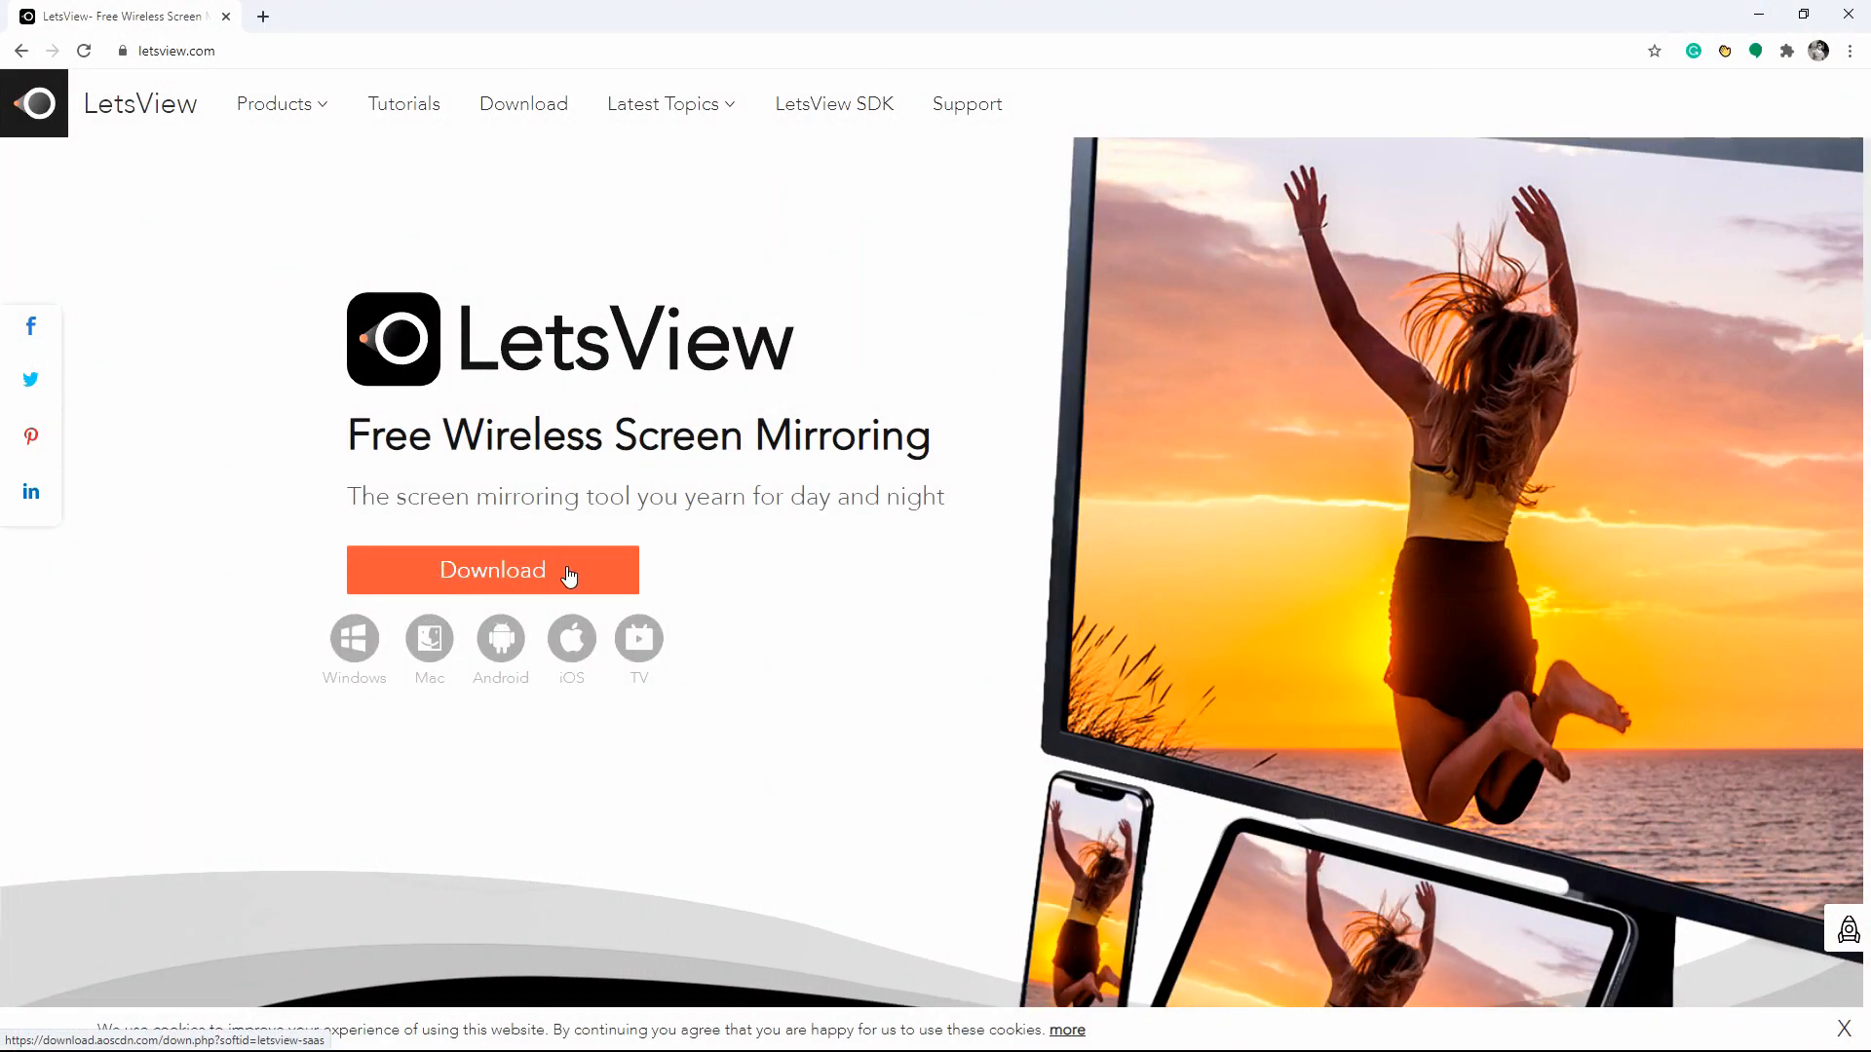
pyautogui.click(491, 570)
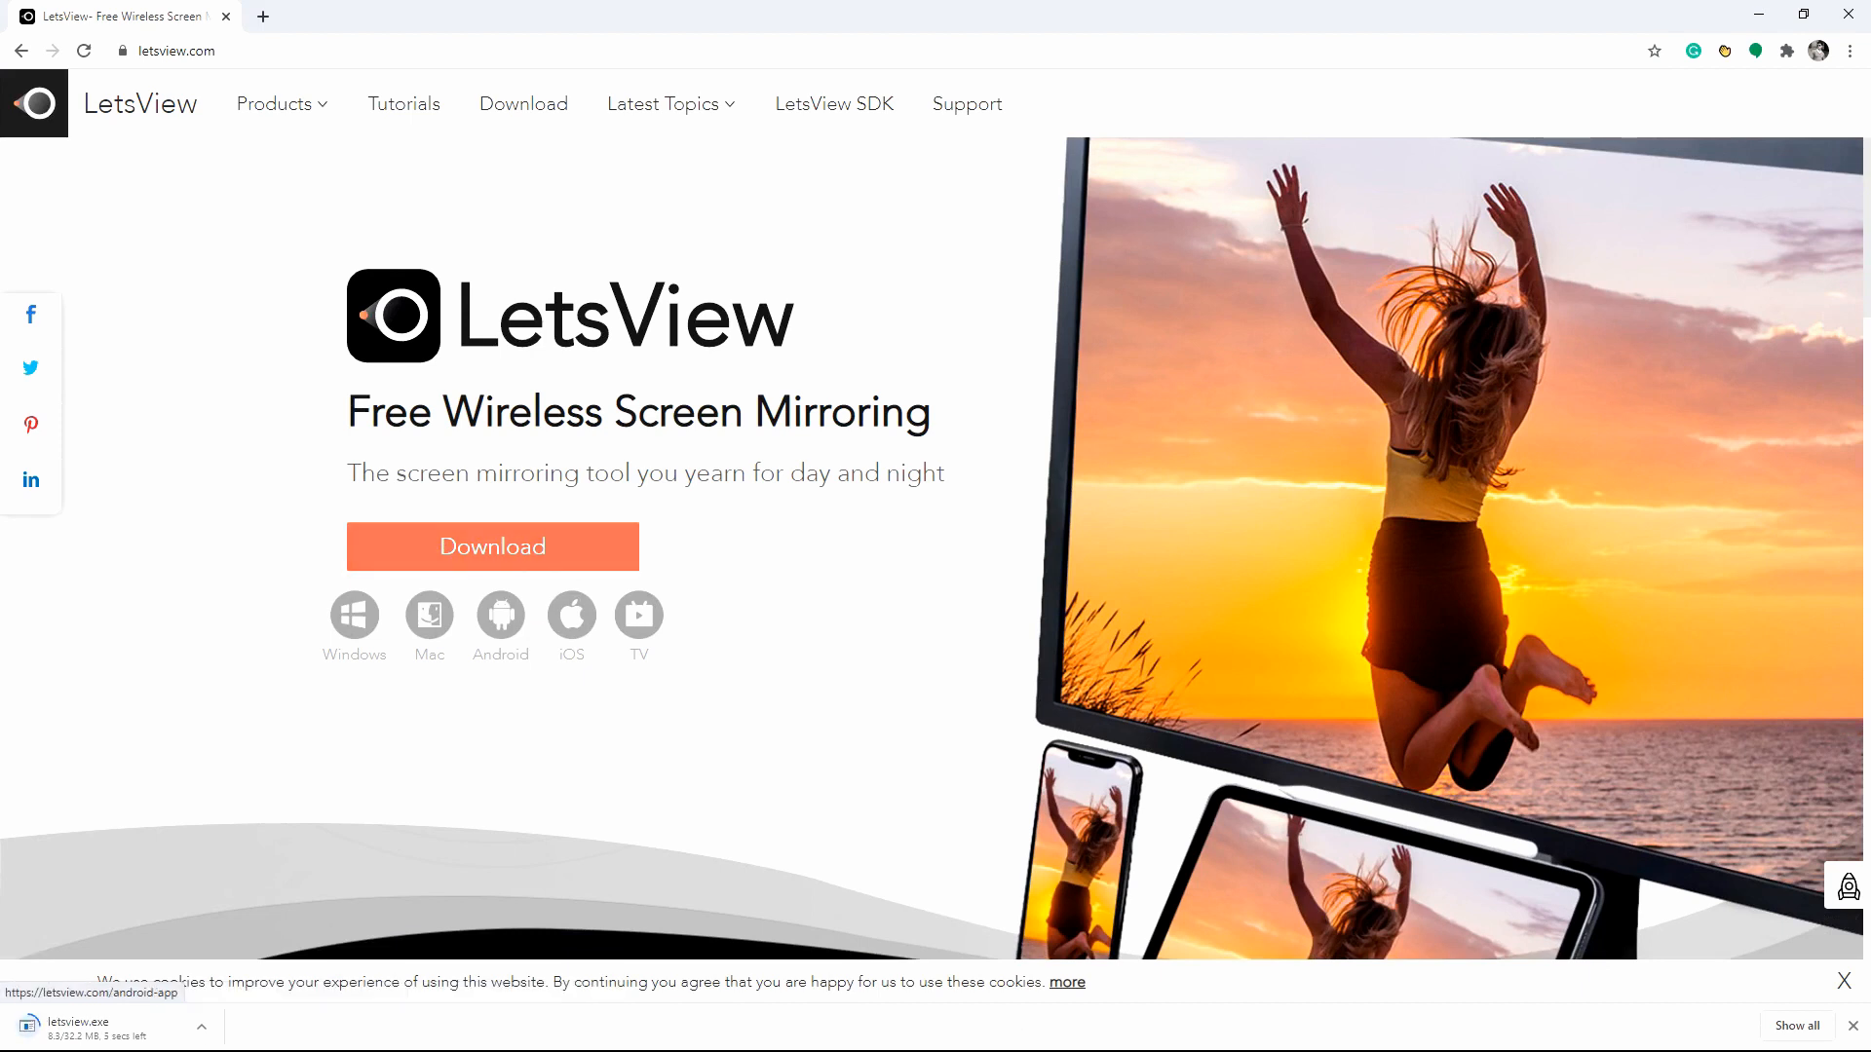
pyautogui.moveTo(150, 1041)
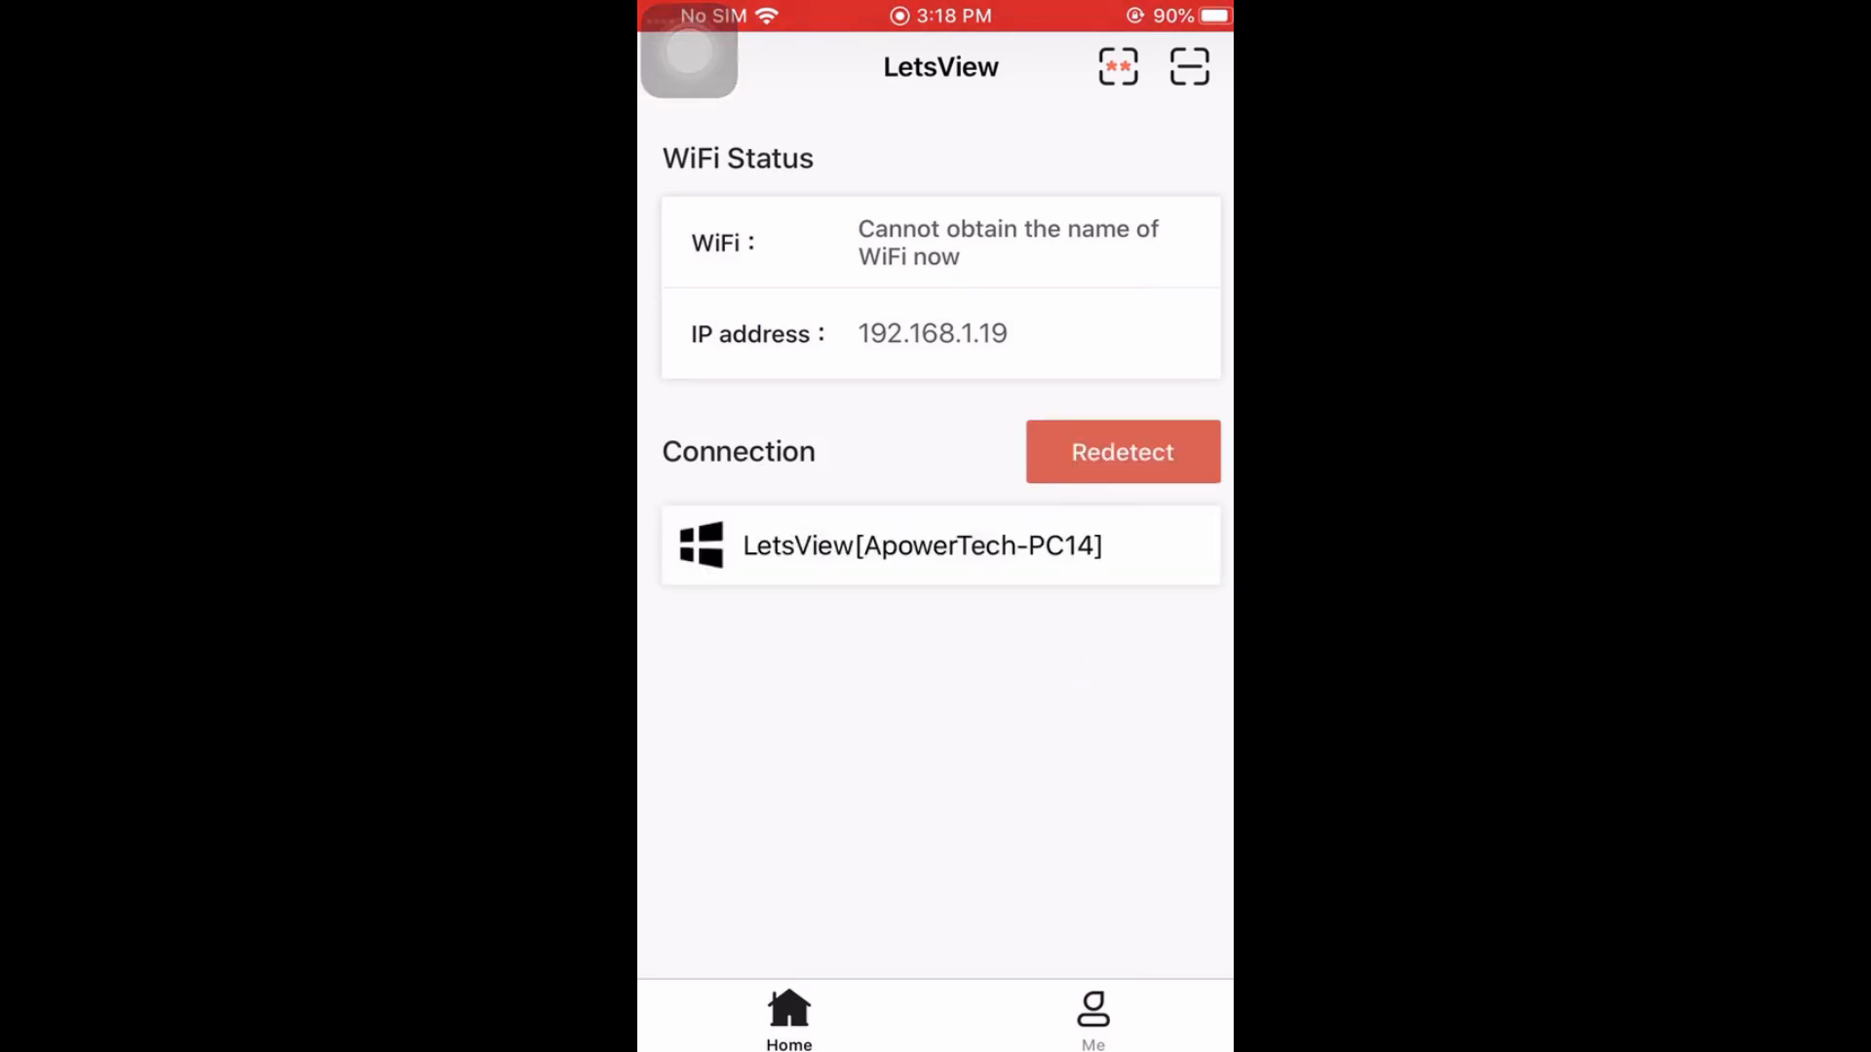
# Pick LetsView[ApowerTech-PC14] under Connection and choose Phone Screen Mirroring
pyautogui.click(941, 546)
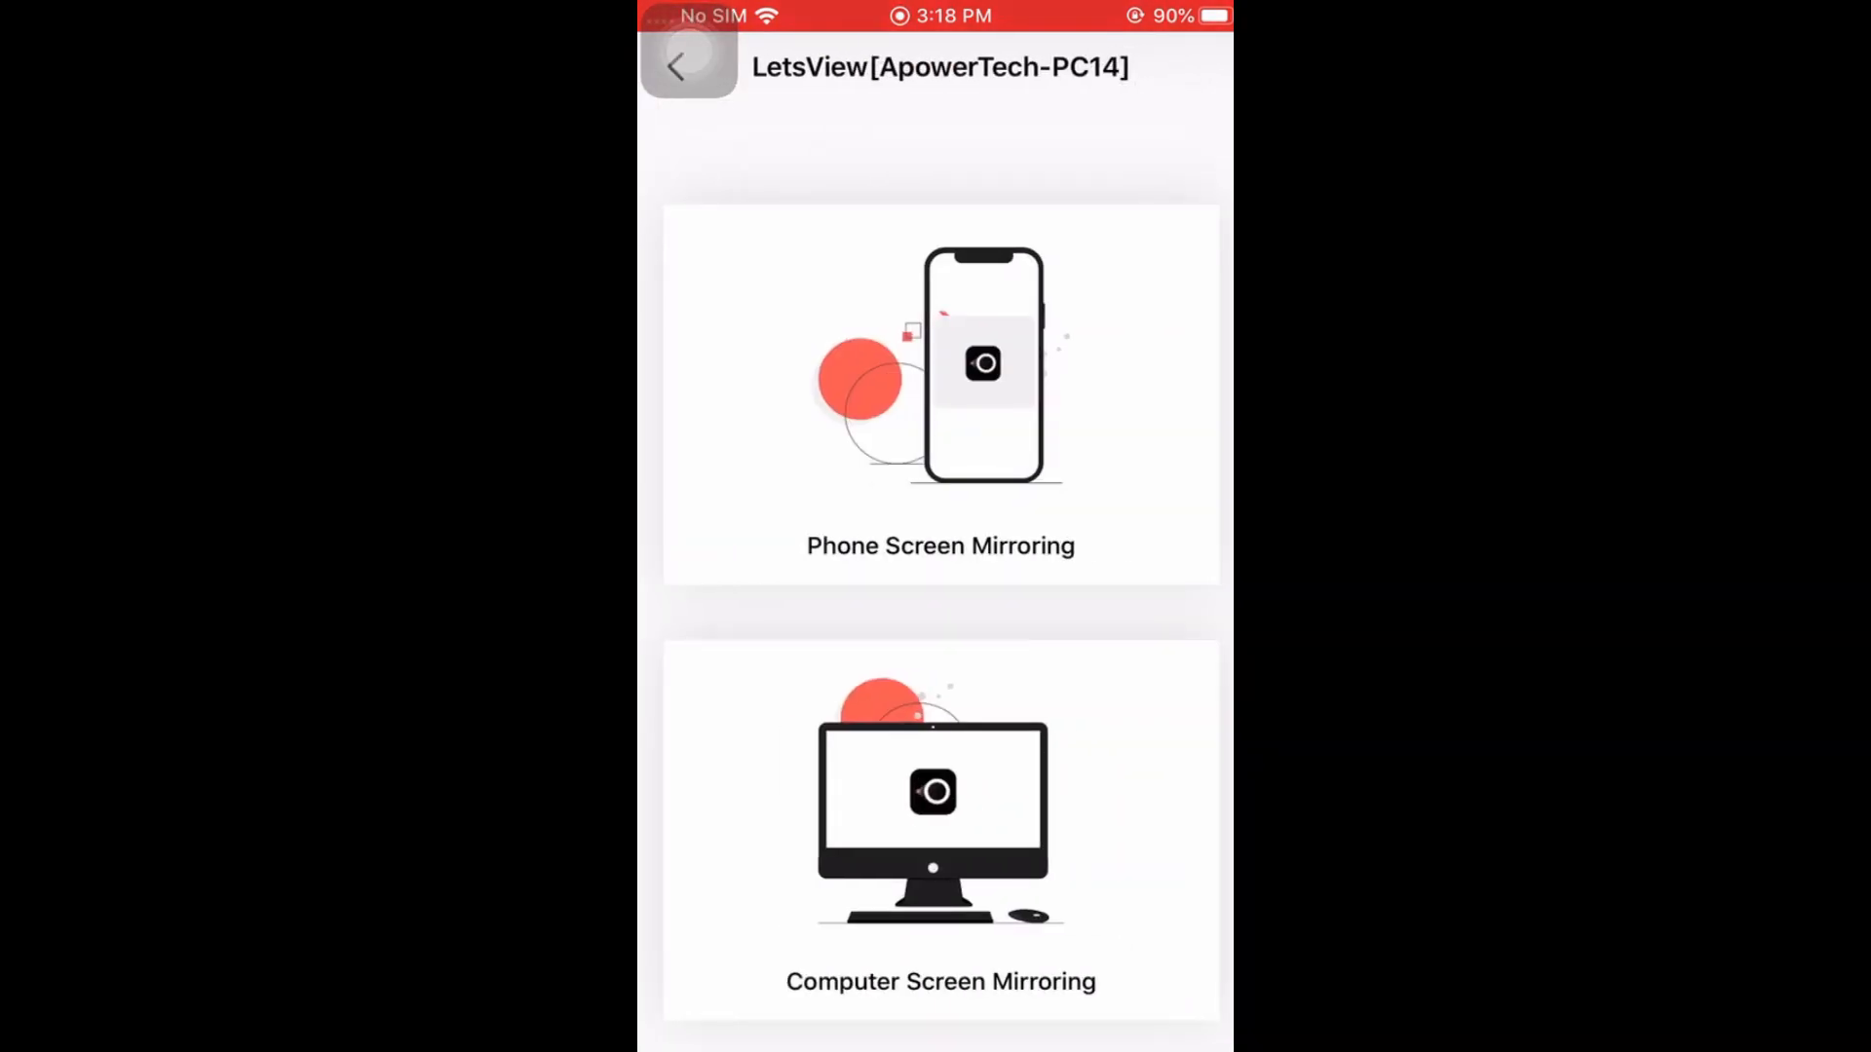
pyautogui.click(941, 394)
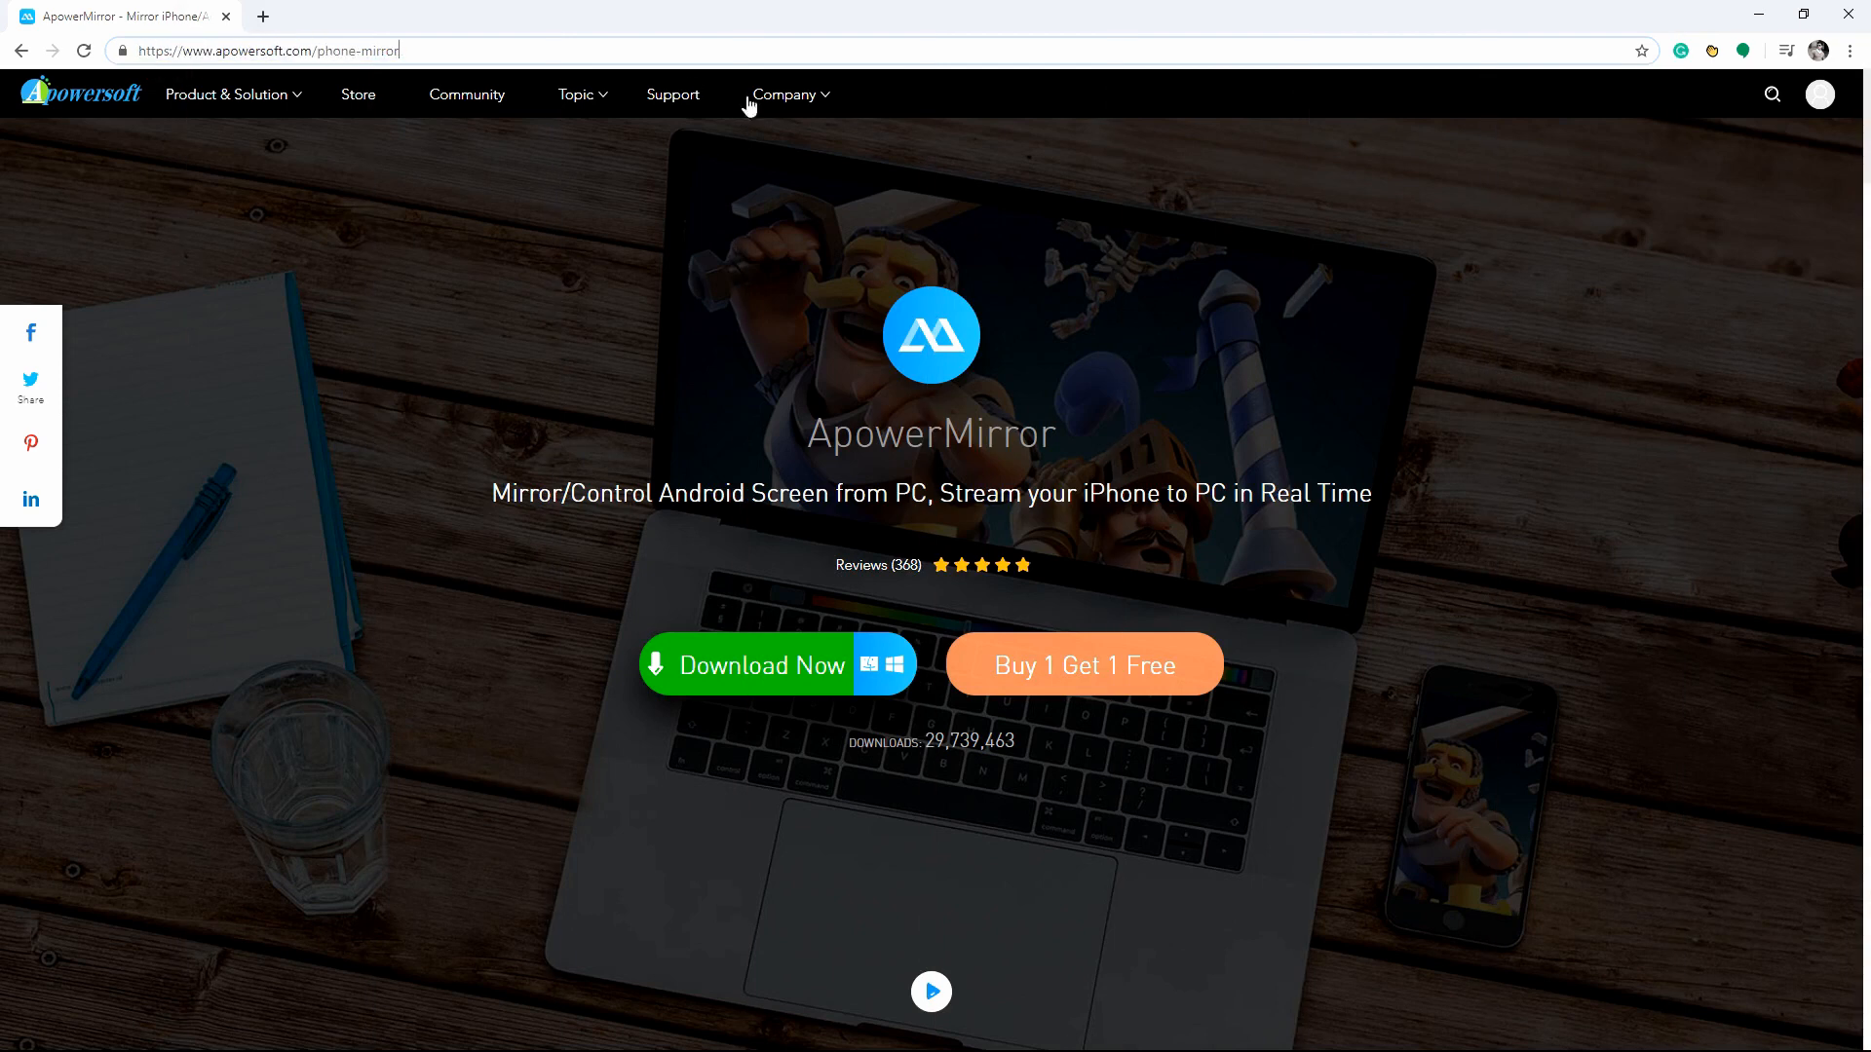
# Start the ApowerMirror download with Download Now on apowersoft.com/phone-mirror
pyautogui.click(776, 665)
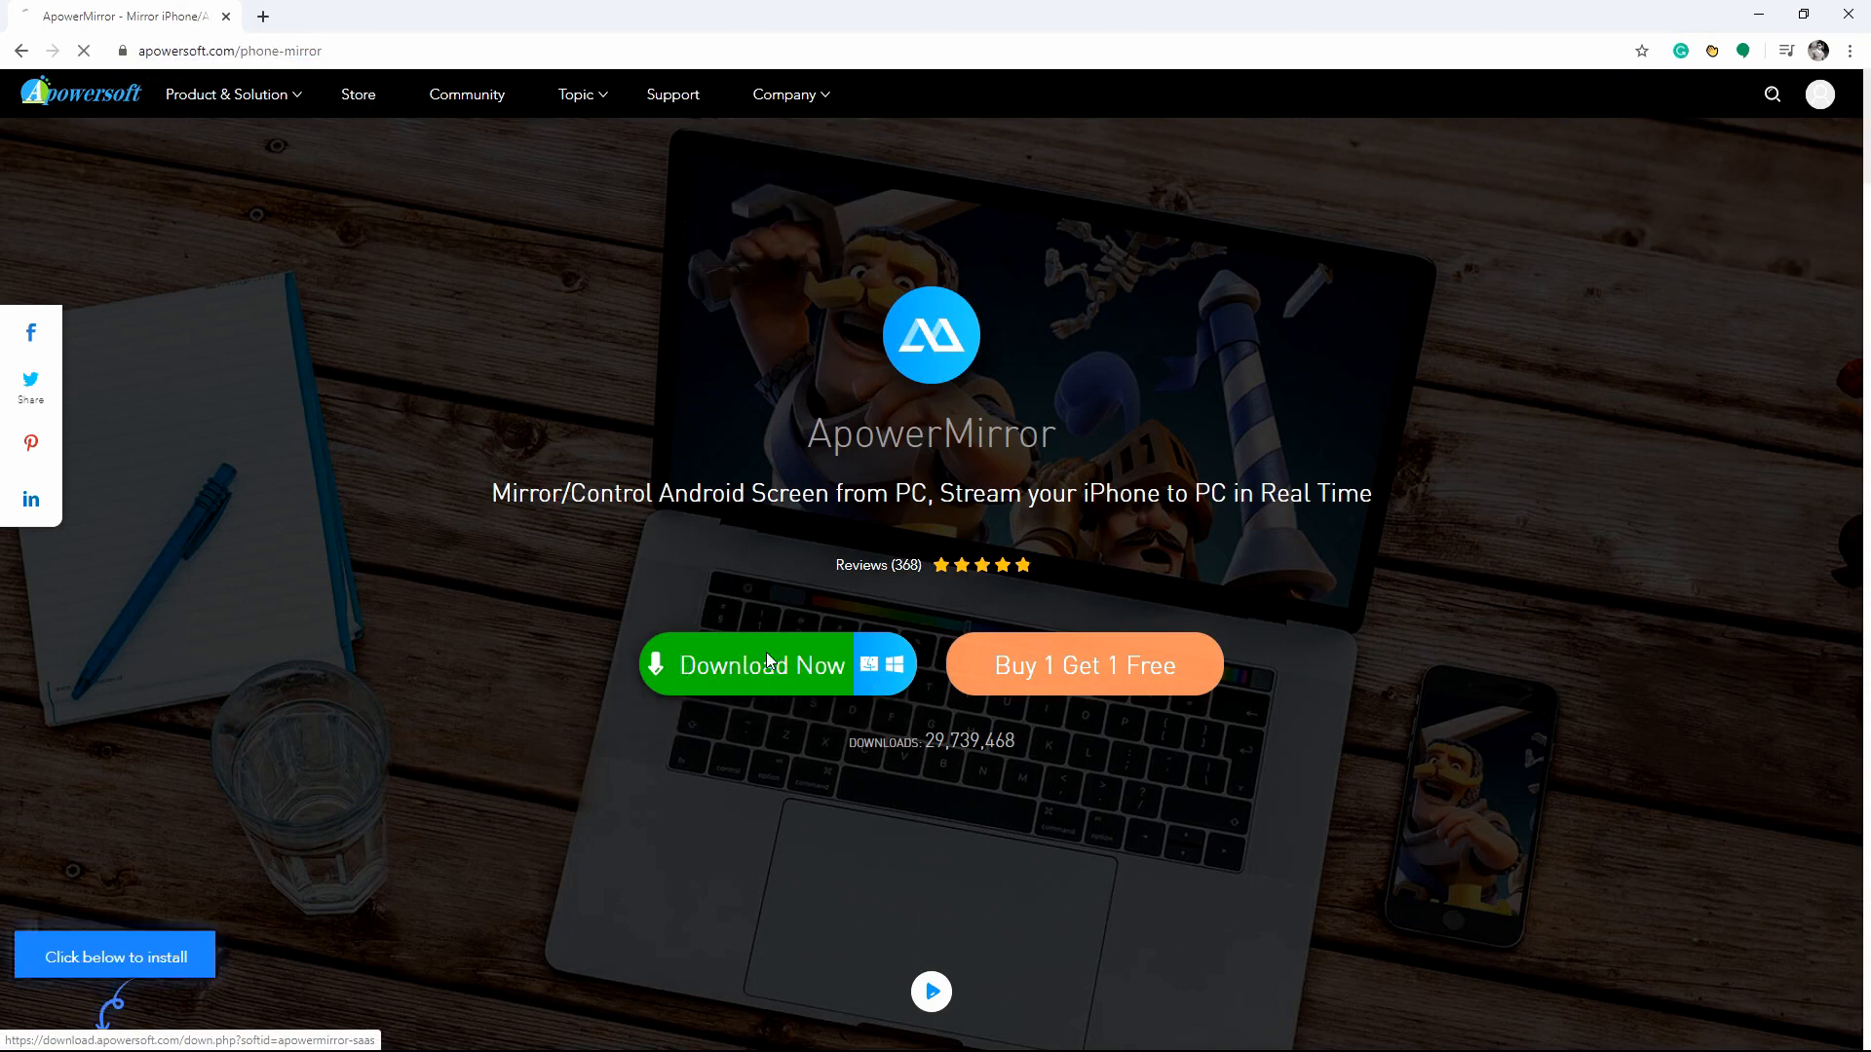
pyautogui.click(760, 664)
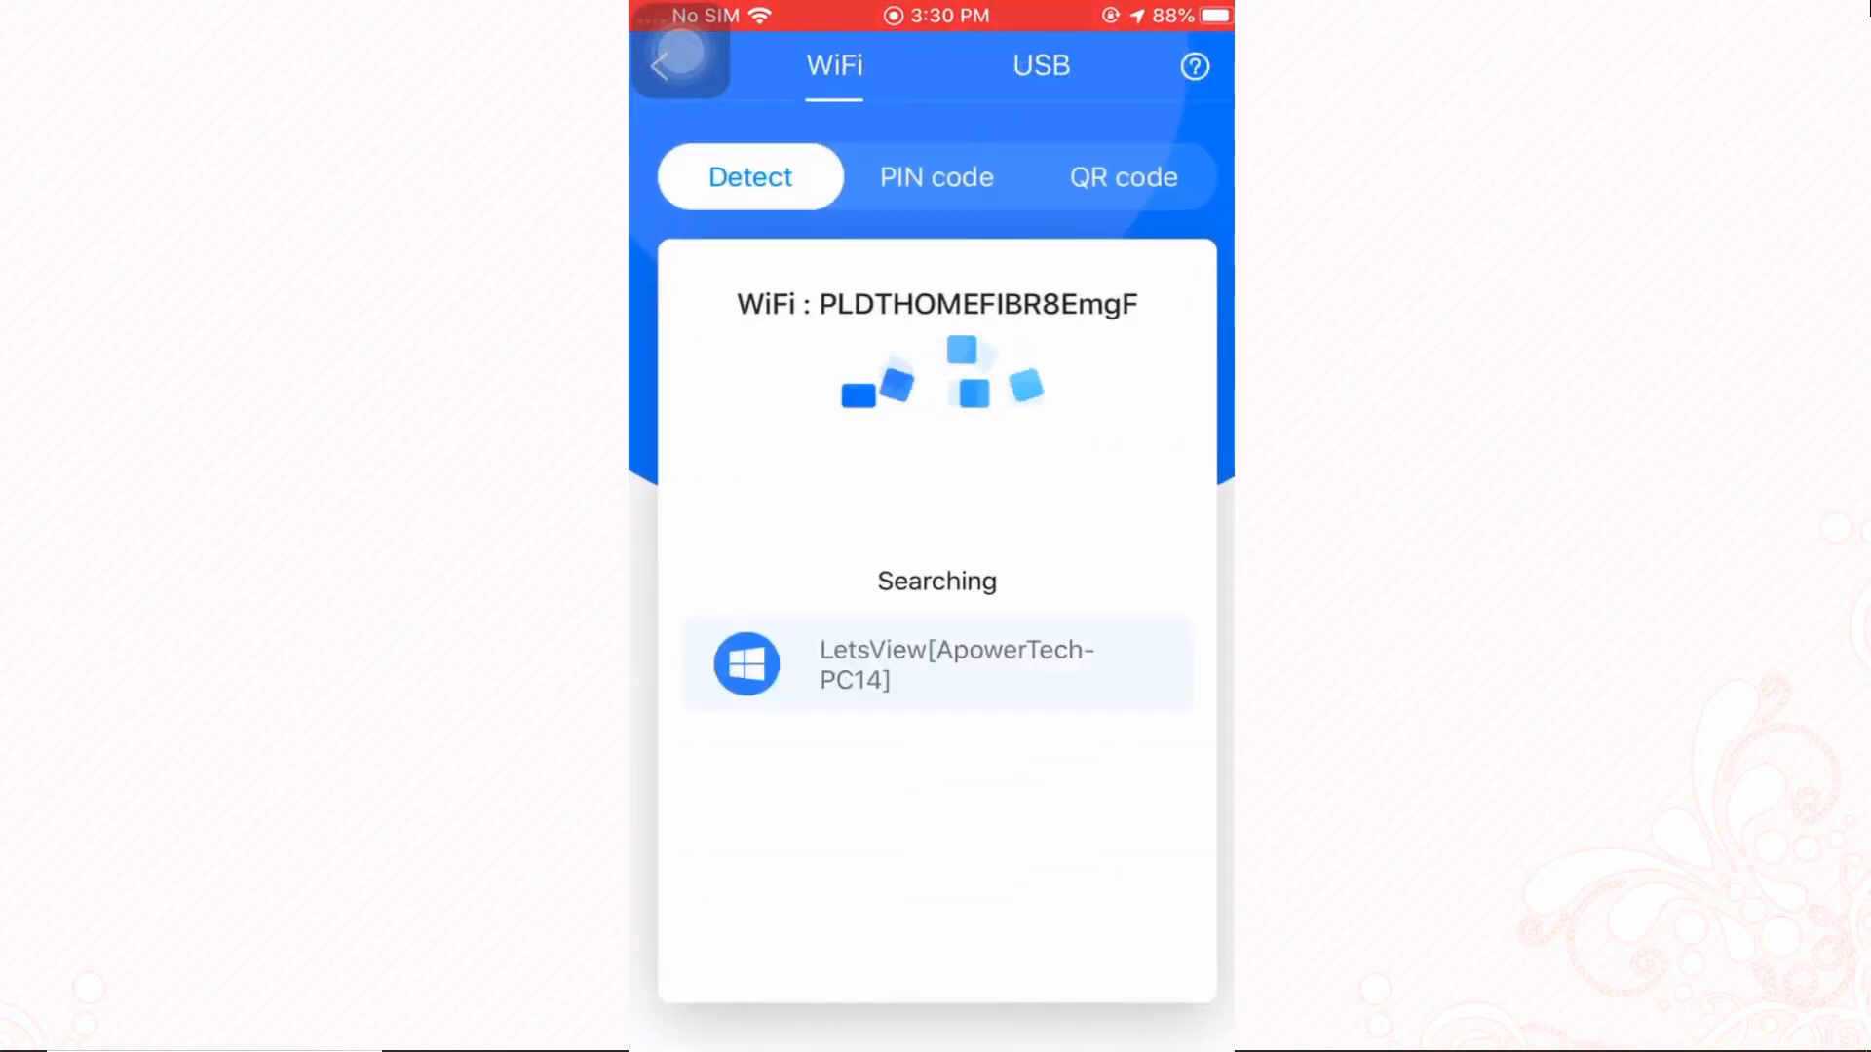
# Connect to the detected PC with Mirror Phone to PC, then select it under Control Center Screen Mirroring
pyautogui.click(936, 664)
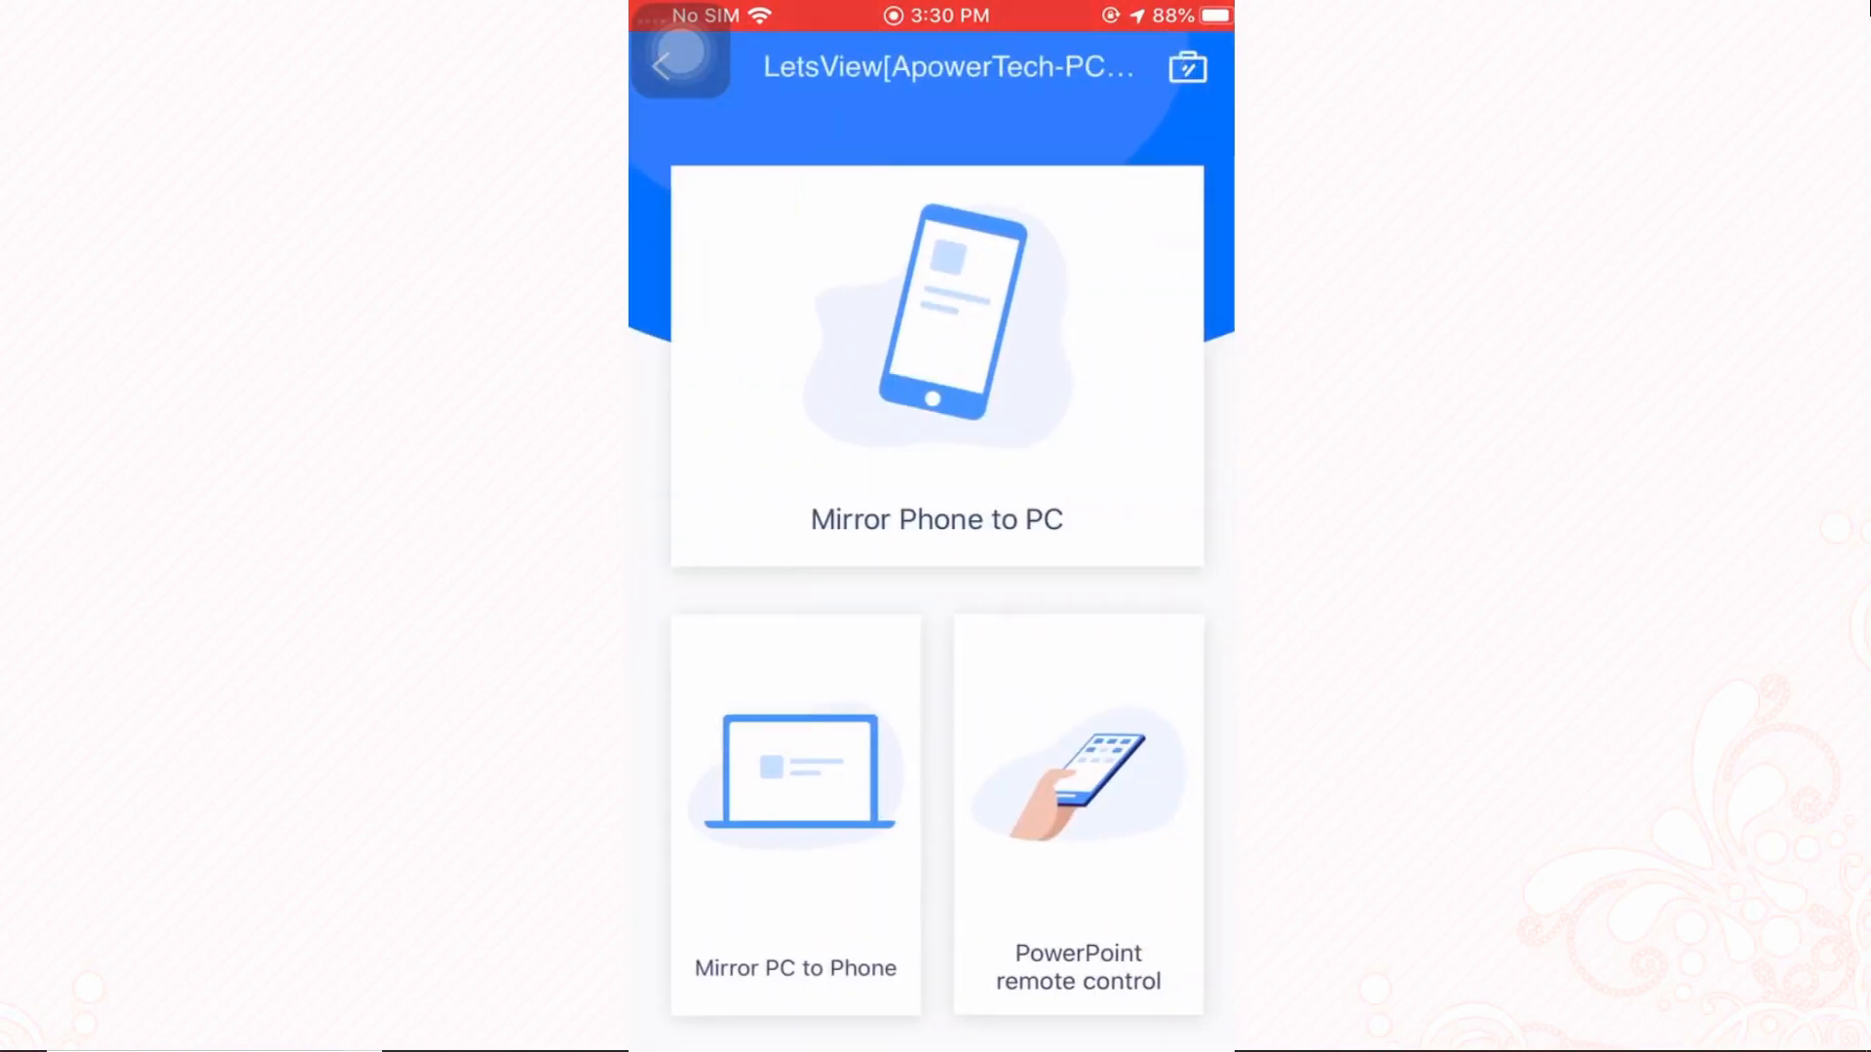
pyautogui.click(936, 367)
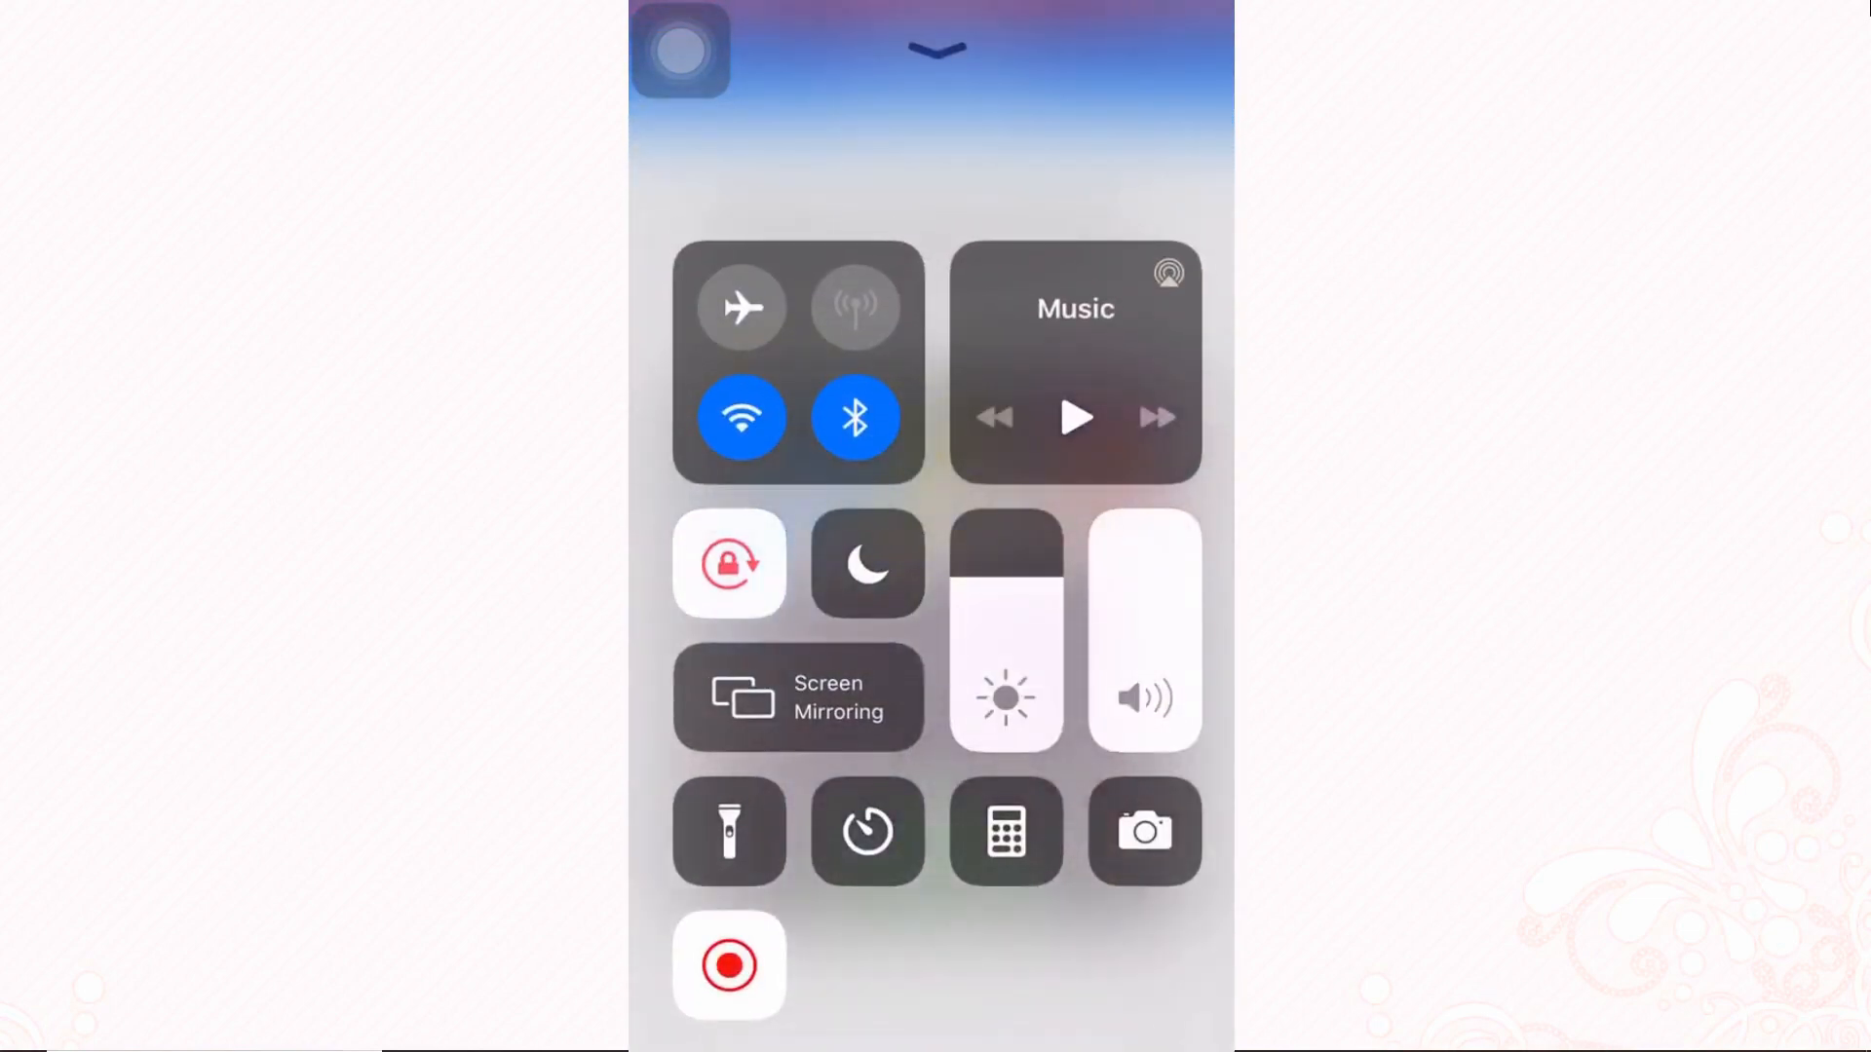
pyautogui.click(799, 697)
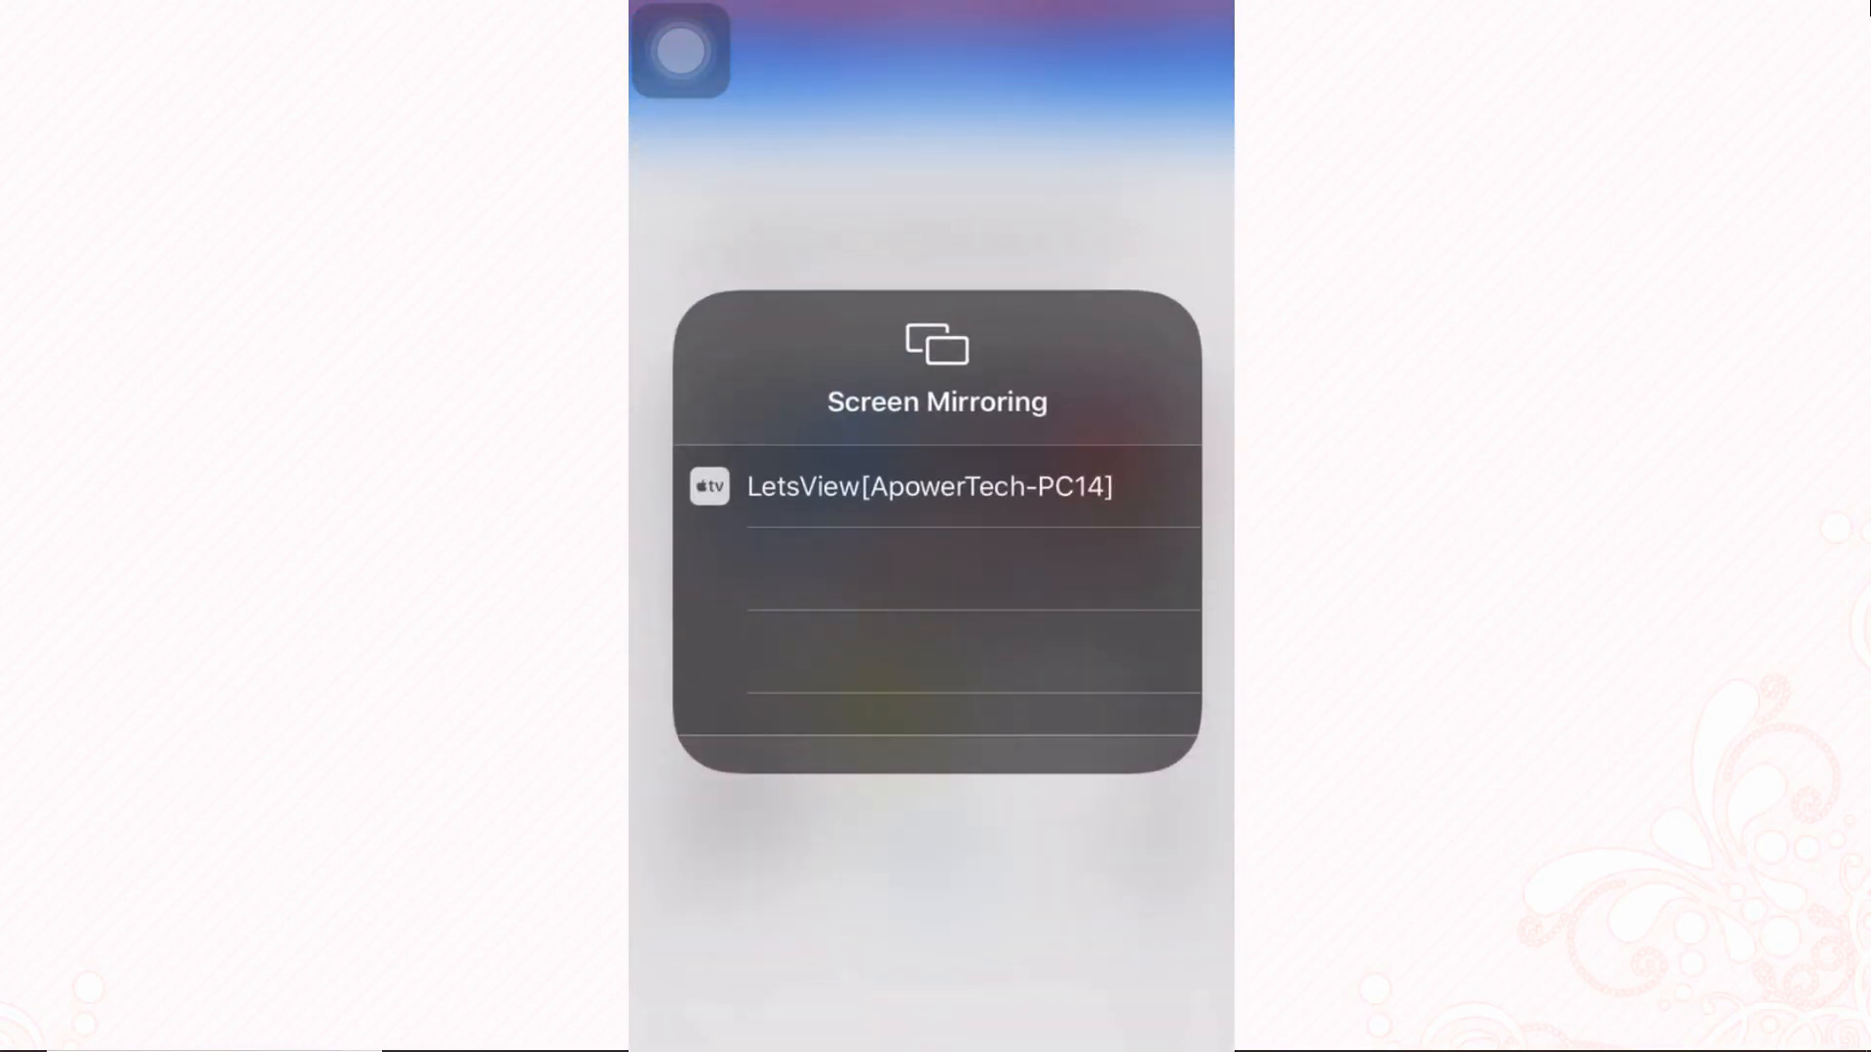
pyautogui.click(930, 485)
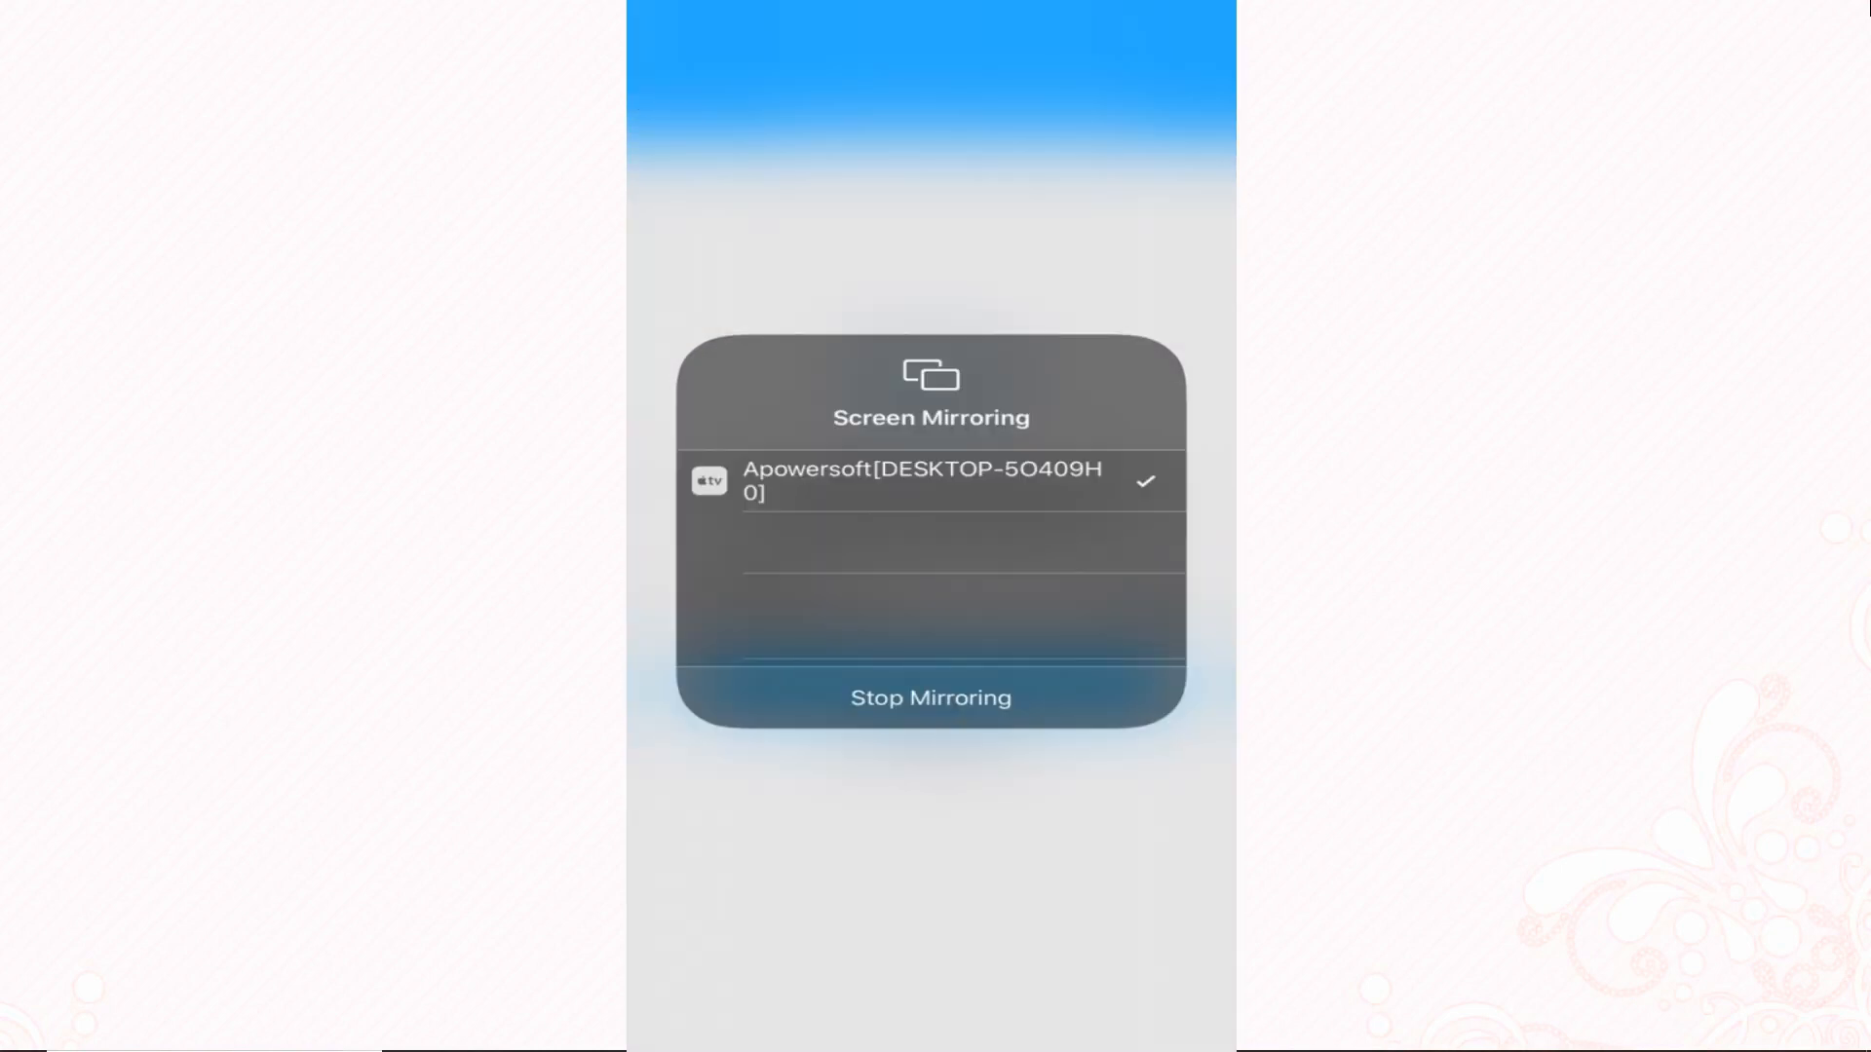